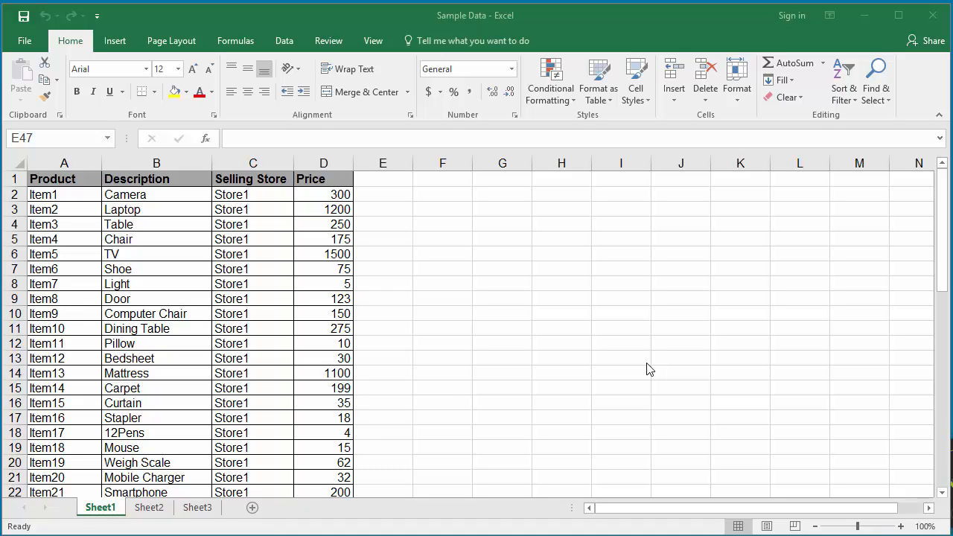
mouse_move(417, 277)
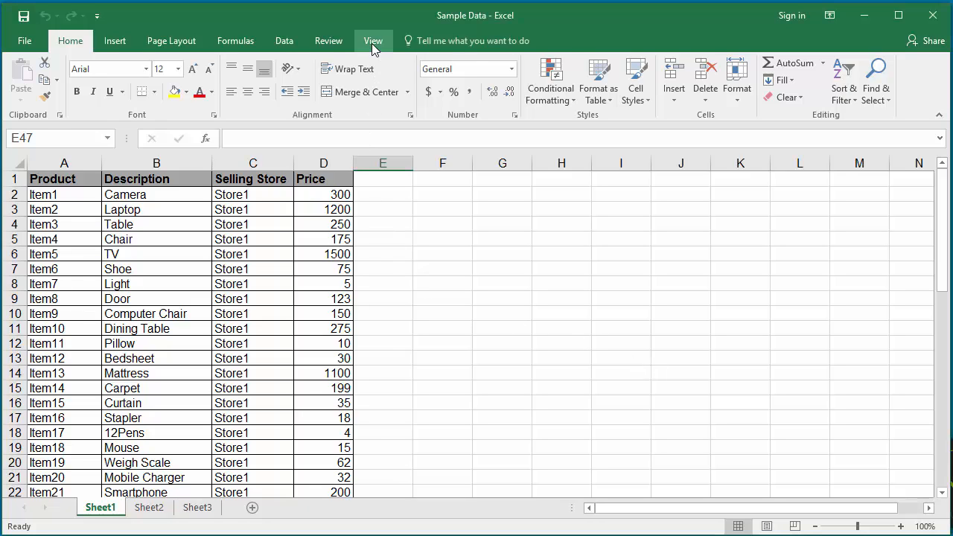
Show the View ribbon's Workbook Views commands and scroll through Sheet1's product list.
left_click(373, 41)
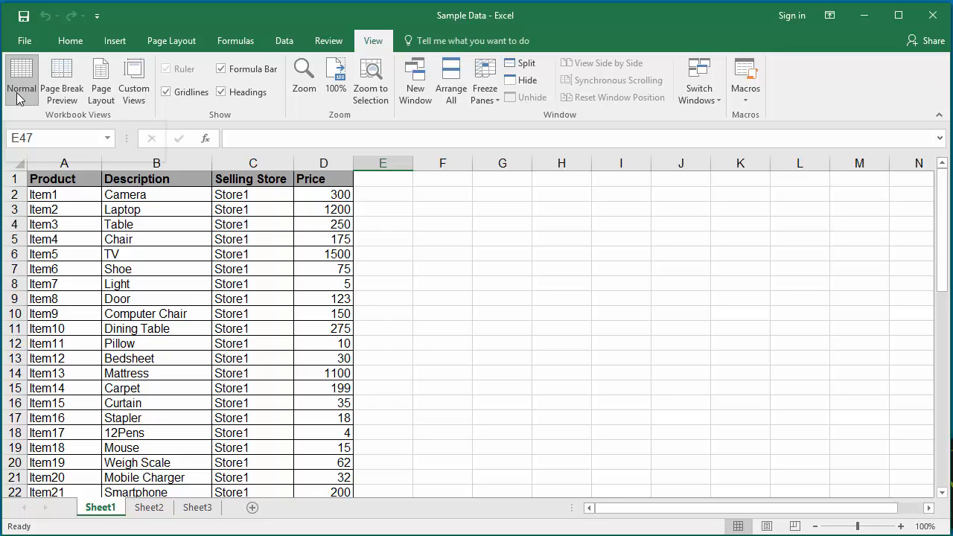
mouse_move(62, 80)
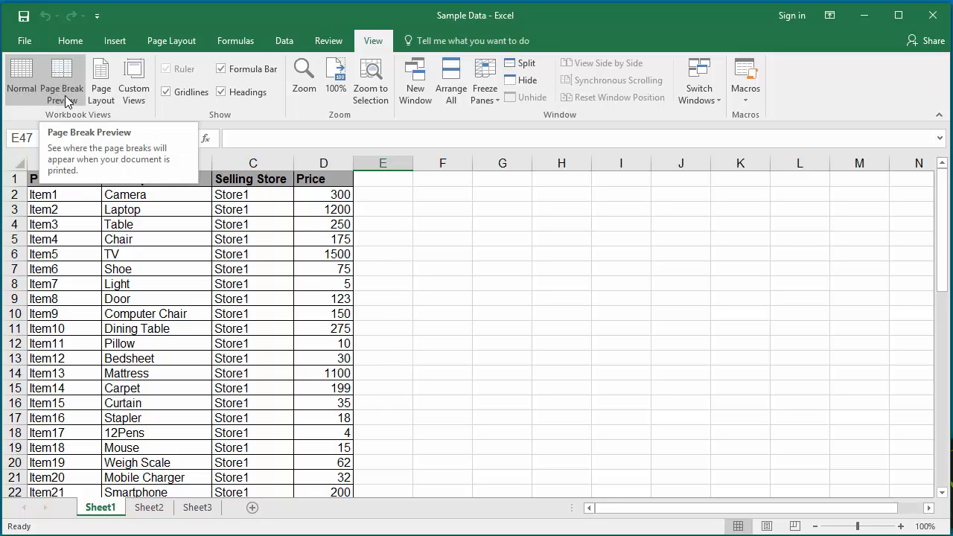
mouse_move(101, 80)
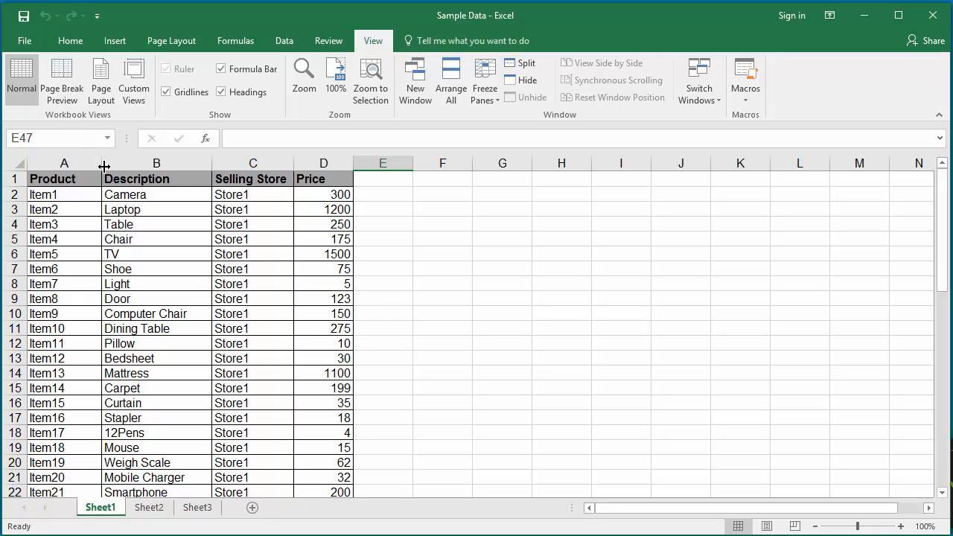
mouse_move(314, 309)
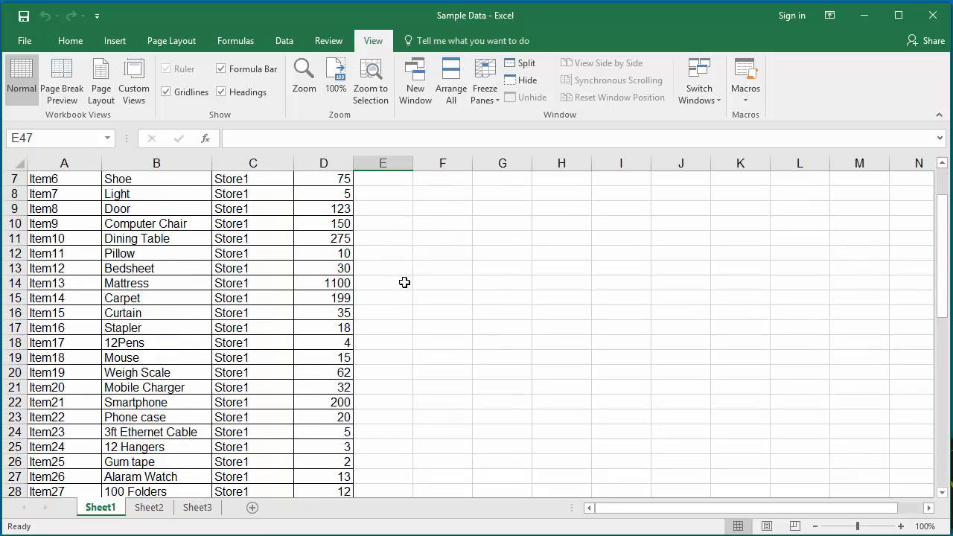
scroll("down", 3)
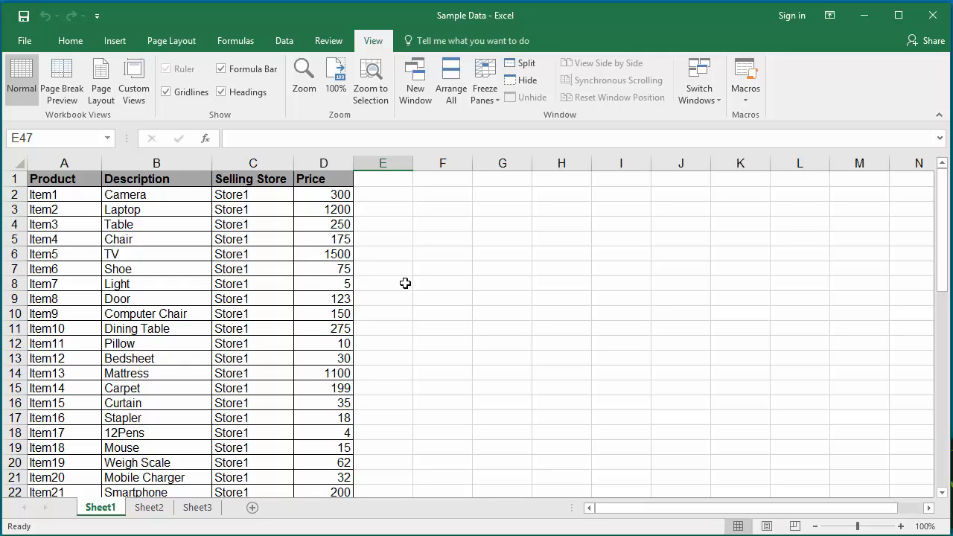
mouse_move(123, 158)
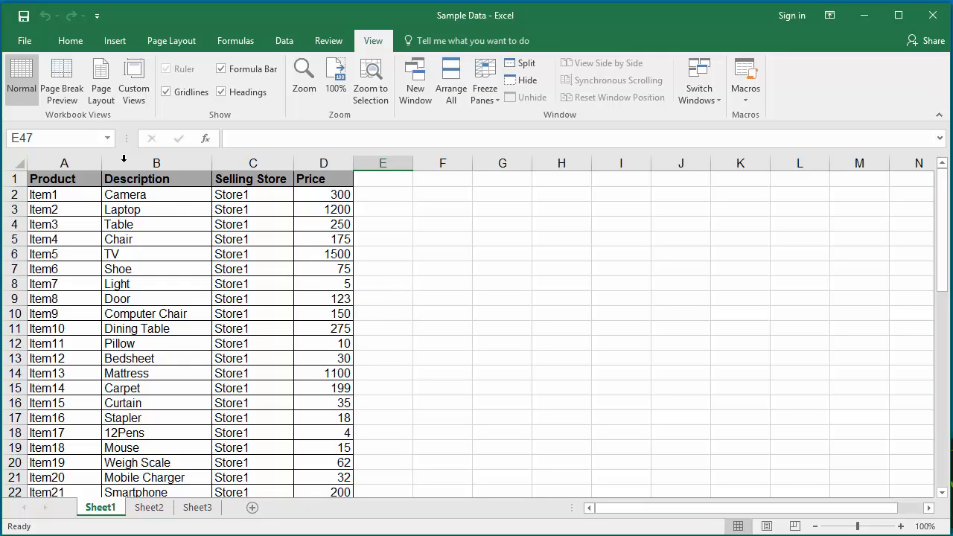
Open Excel Options from the File menu.
left_click(24, 40)
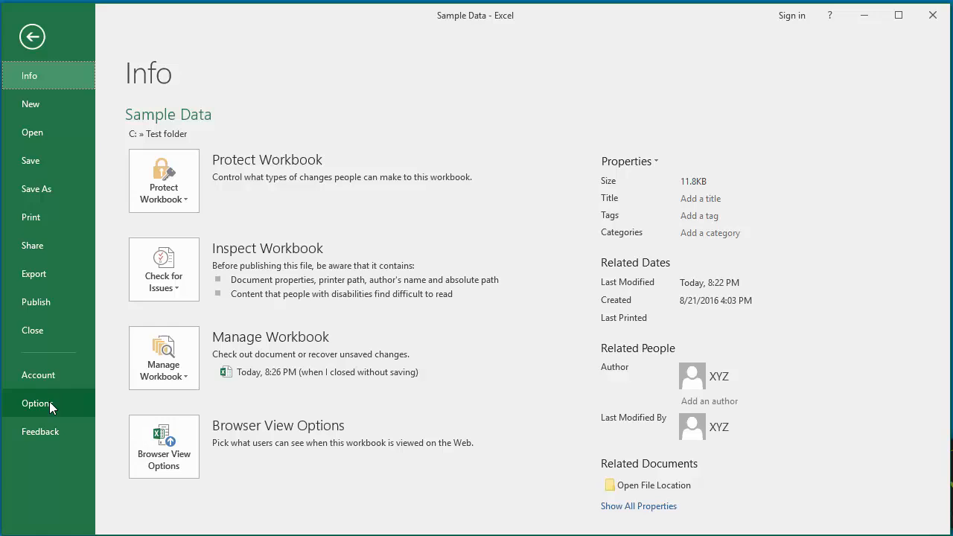
left_click(37, 403)
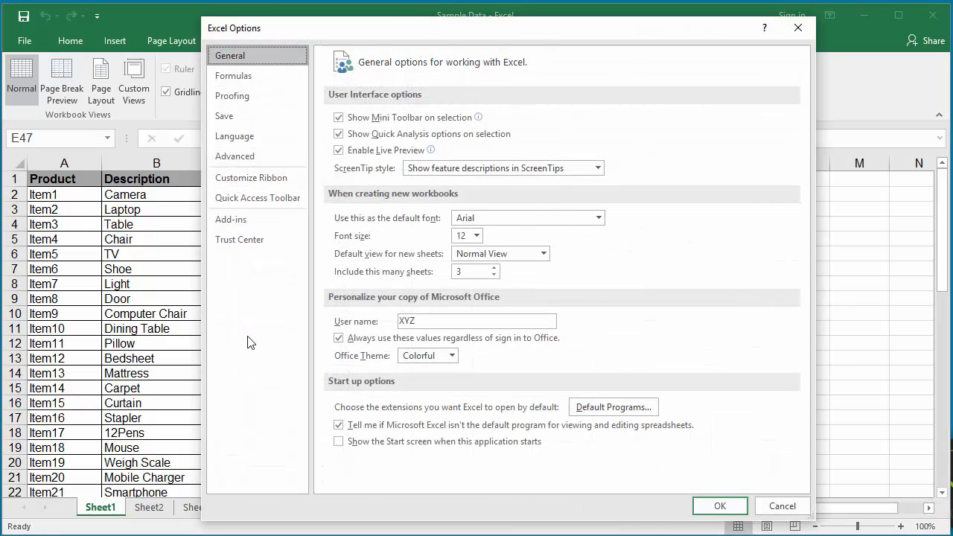
mouse_move(251, 330)
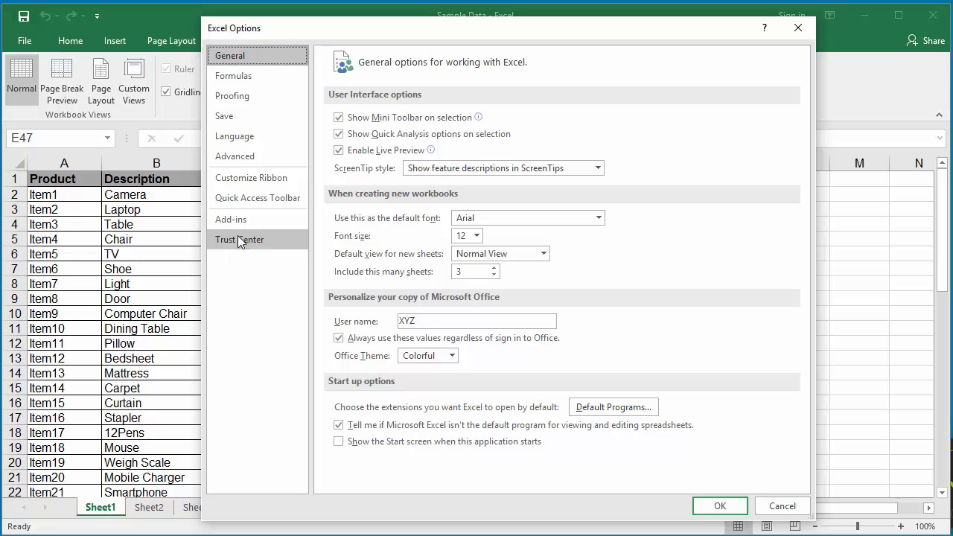
Tick Show page breaks under Advanced display options for Sheet1.
left_click(235, 156)
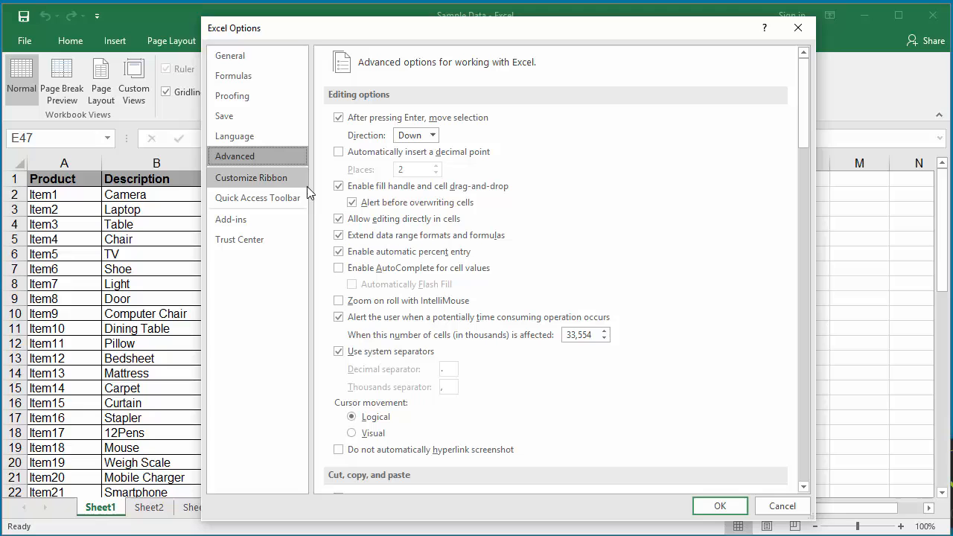
scroll("down", 3)
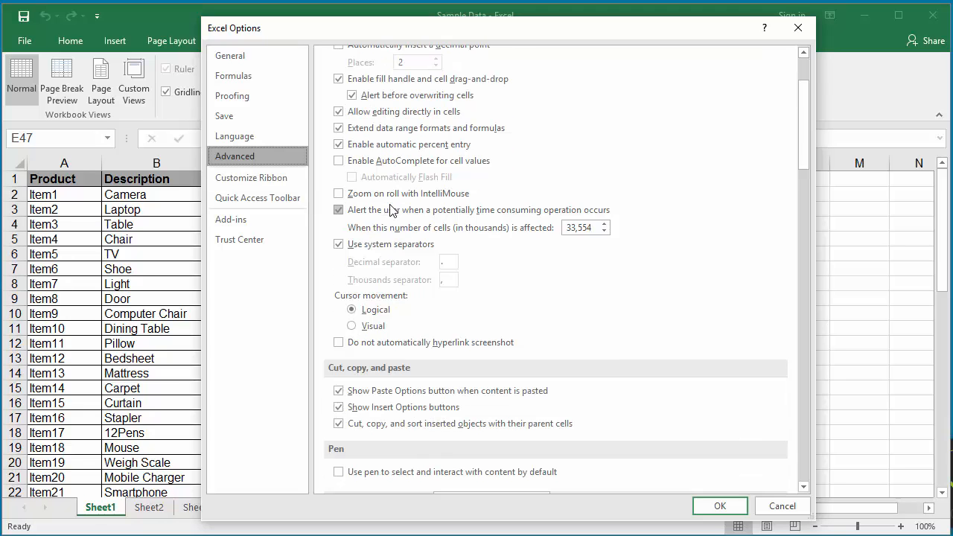
scroll("down", 3)
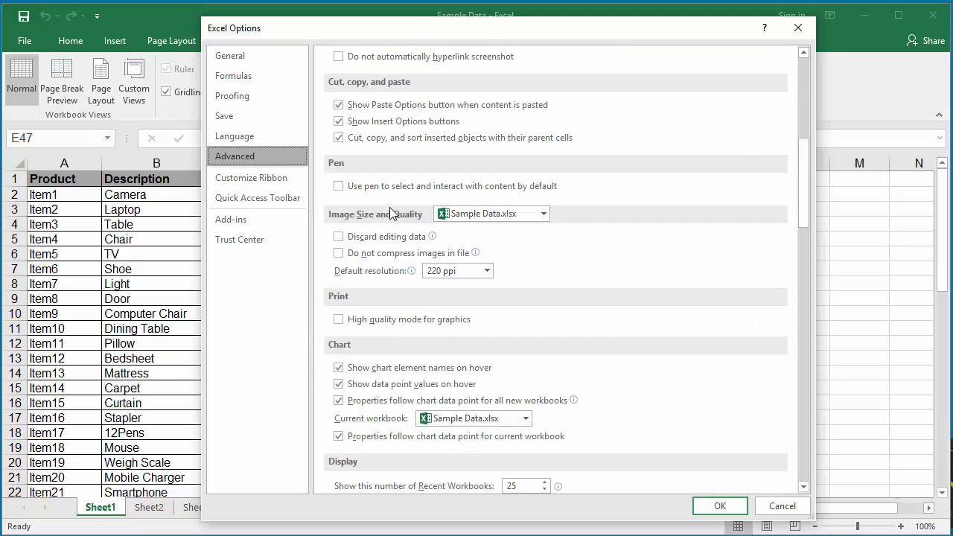
scroll("down", 3)
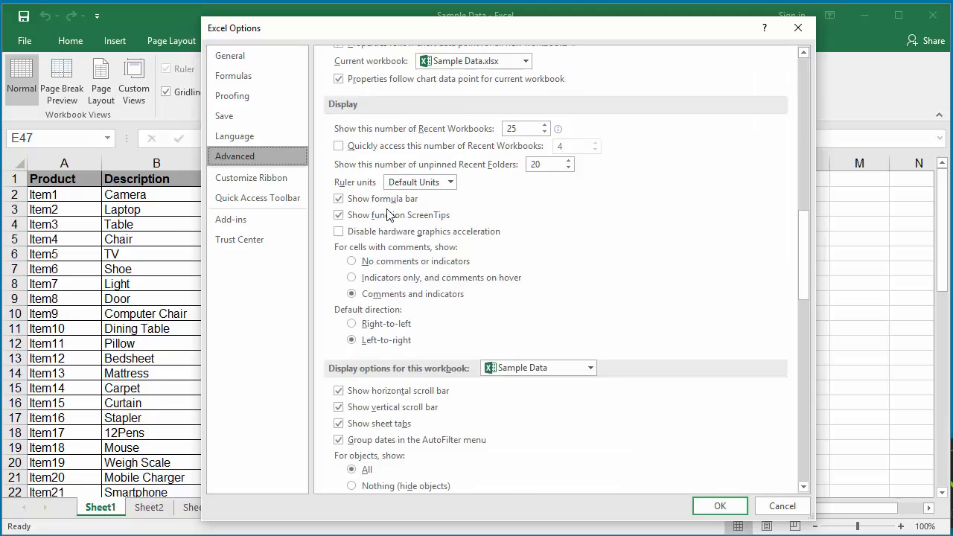
scroll("down", 3)
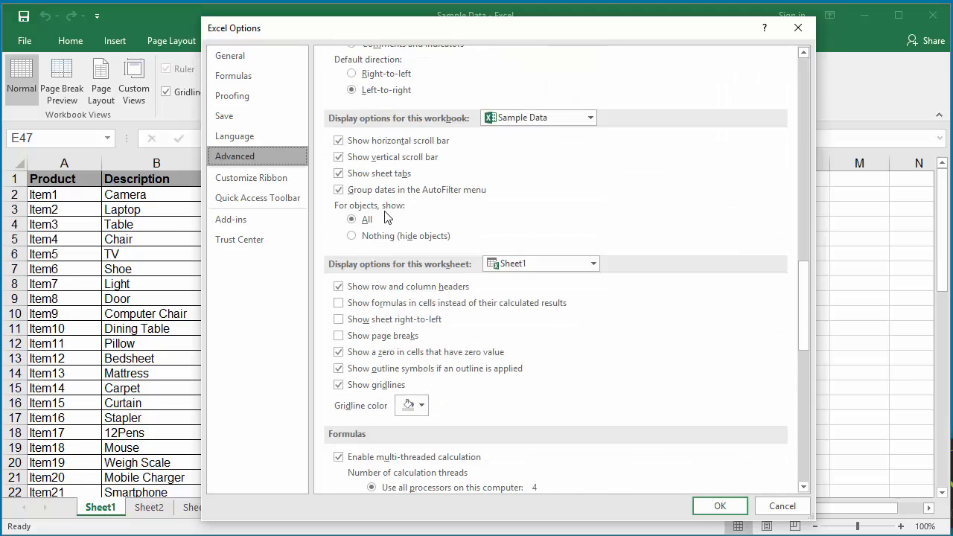
scroll("down", 3)
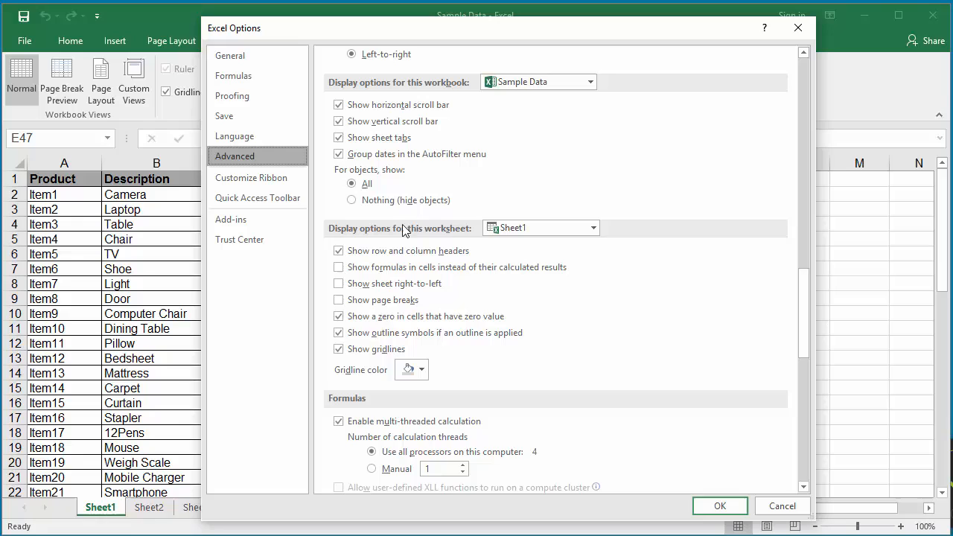
mouse_move(407, 254)
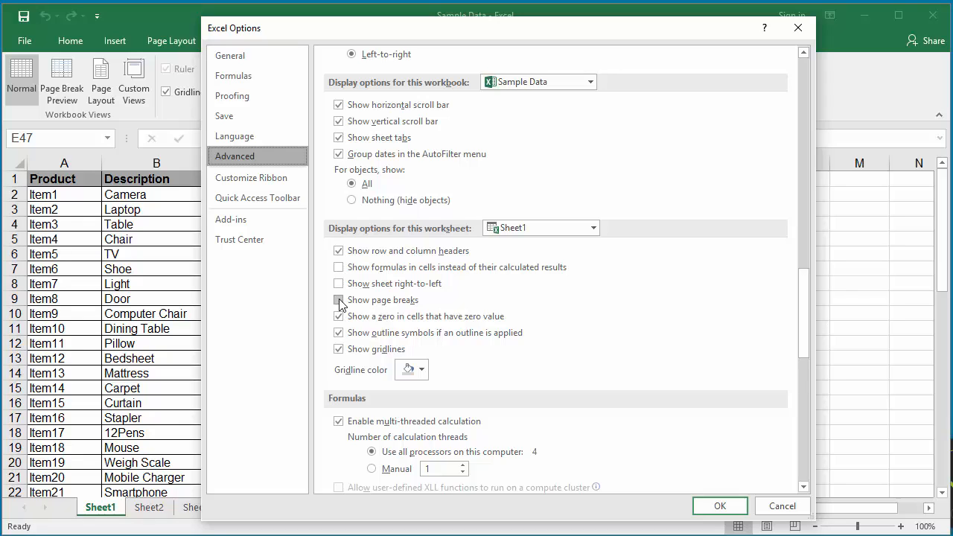
left_click(339, 299)
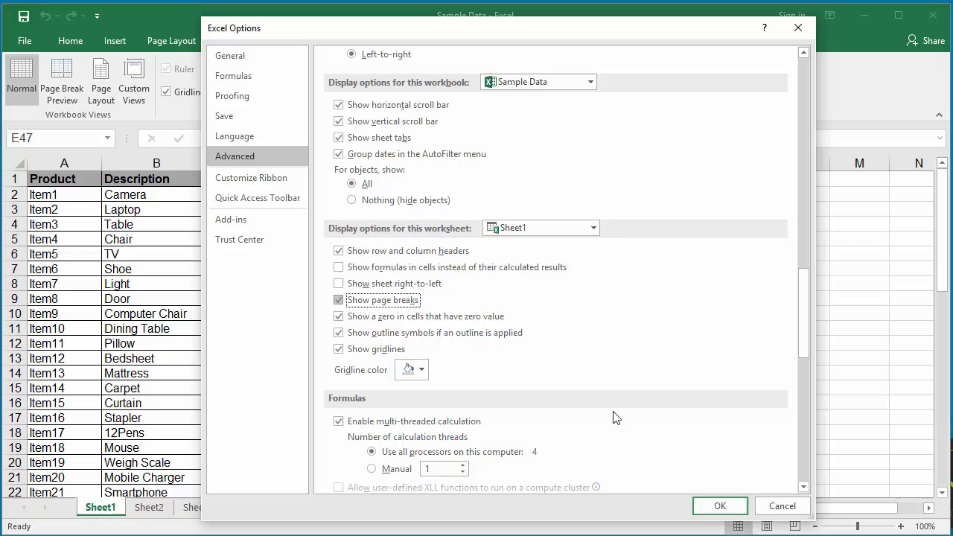
Confirm Excel Options with OK to show dashed page breaks.
left_click(720, 506)
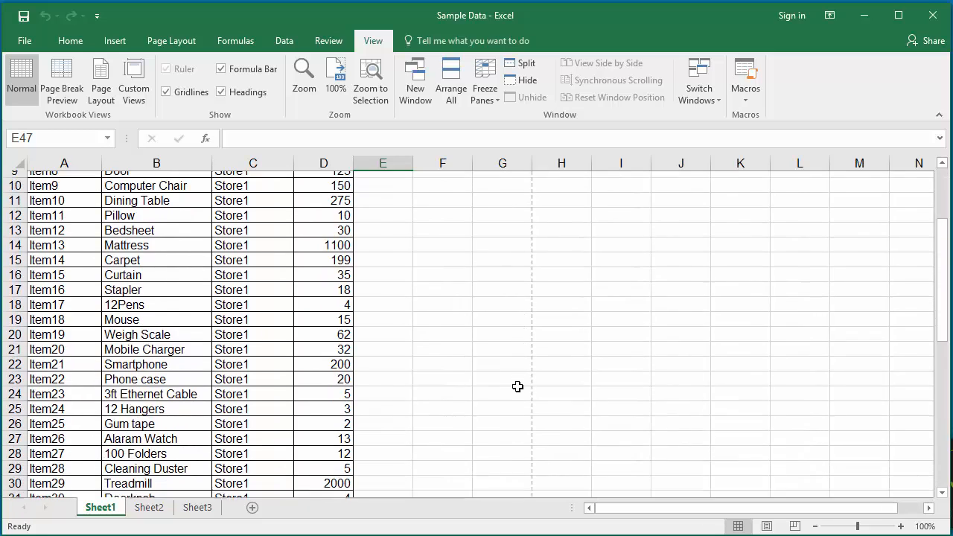
Scroll Sheet1 to see the page break after row 46, then switch to Sheet2.
scroll("down", 3)
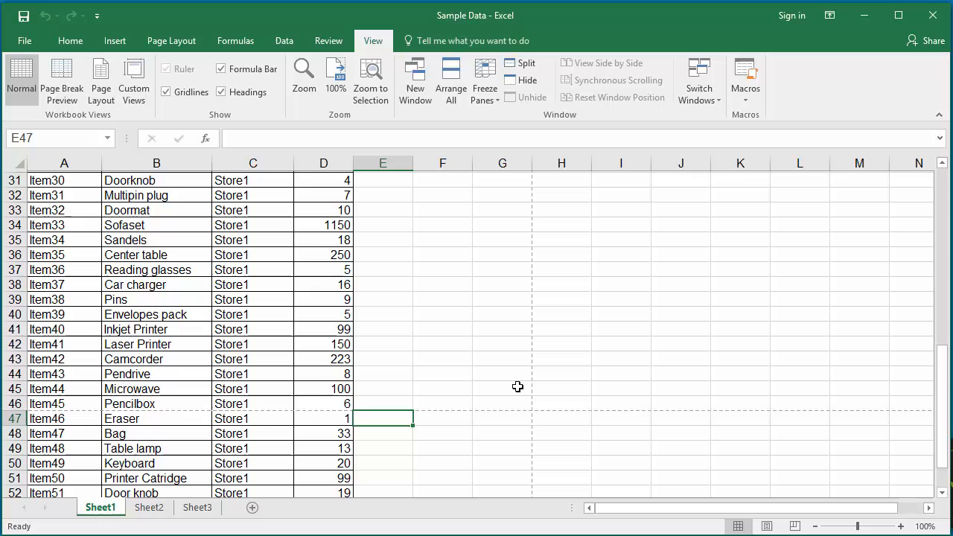
scroll("down", 3)
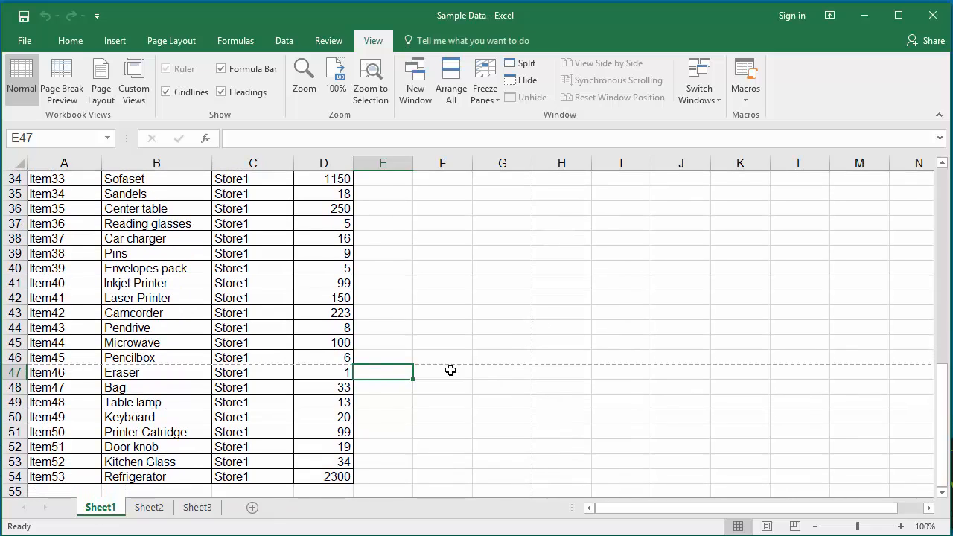
mouse_move(535, 306)
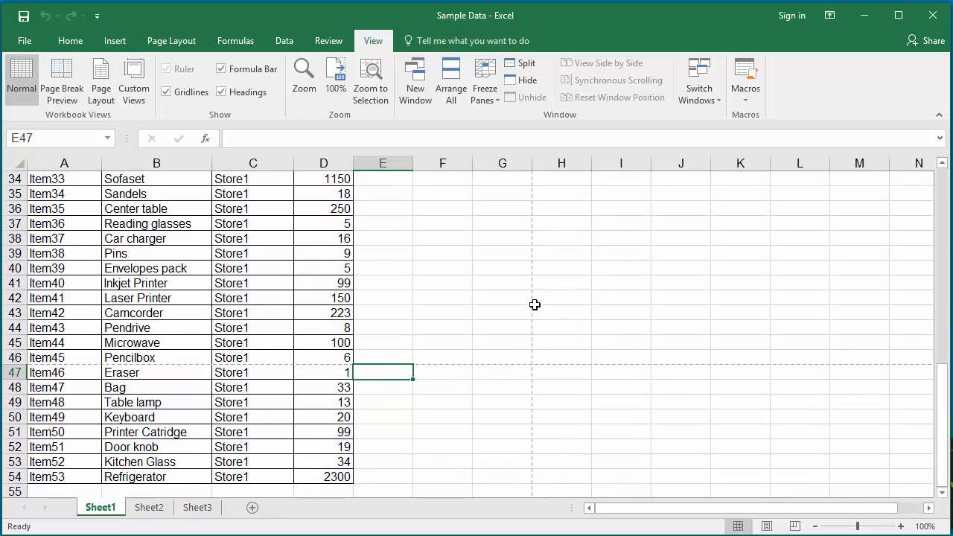
mouse_move(410, 322)
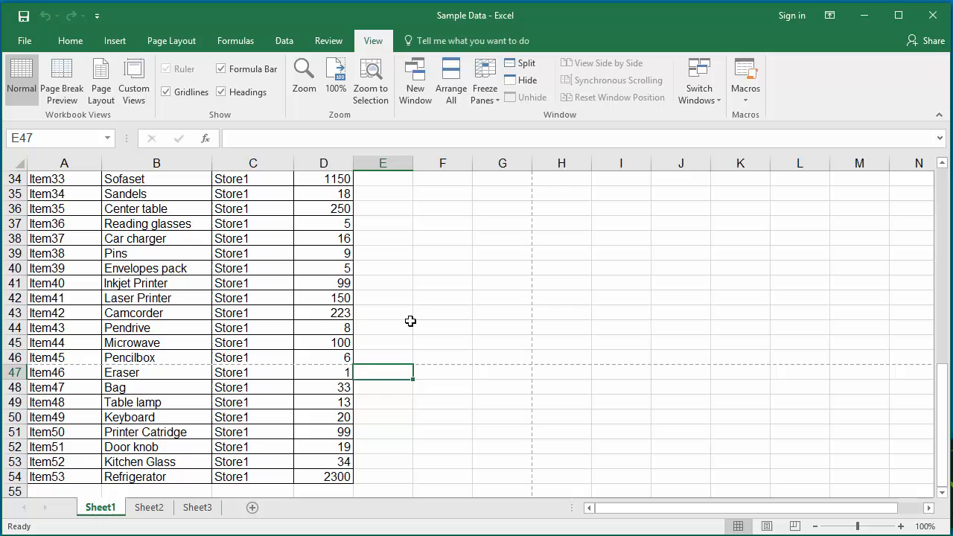
mouse_move(325, 392)
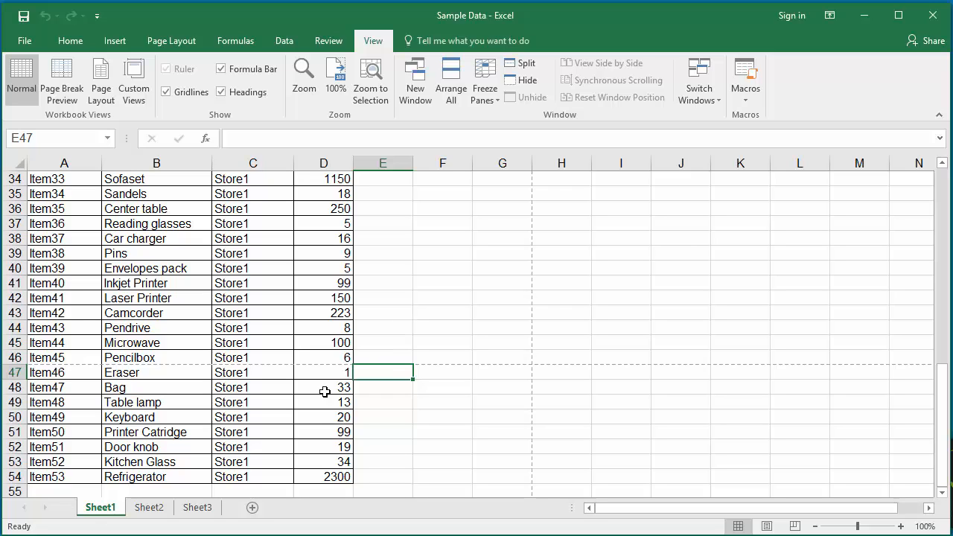
left_click(149, 508)
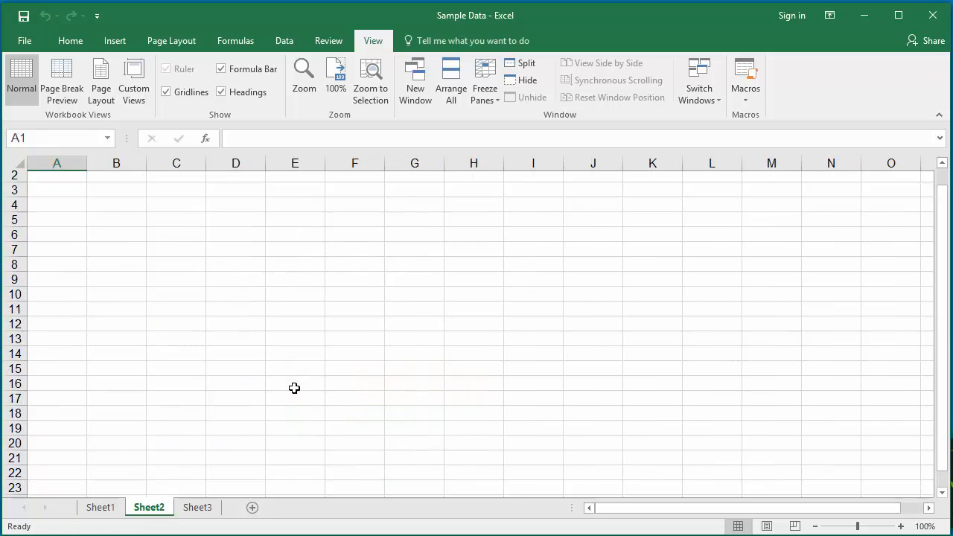